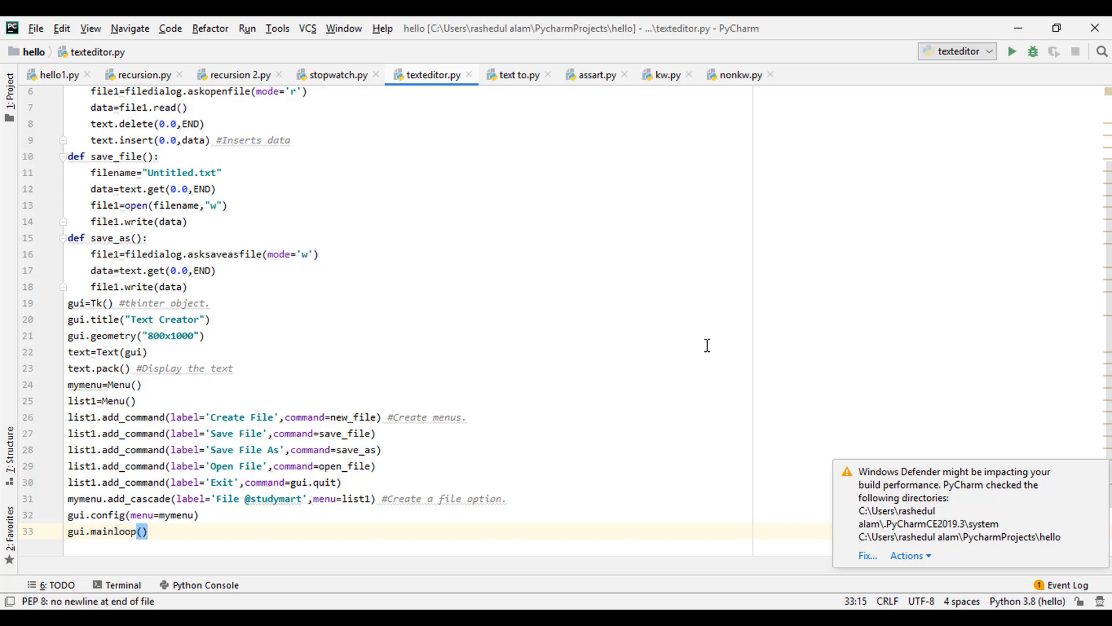
pyautogui.moveTo(803, 145)
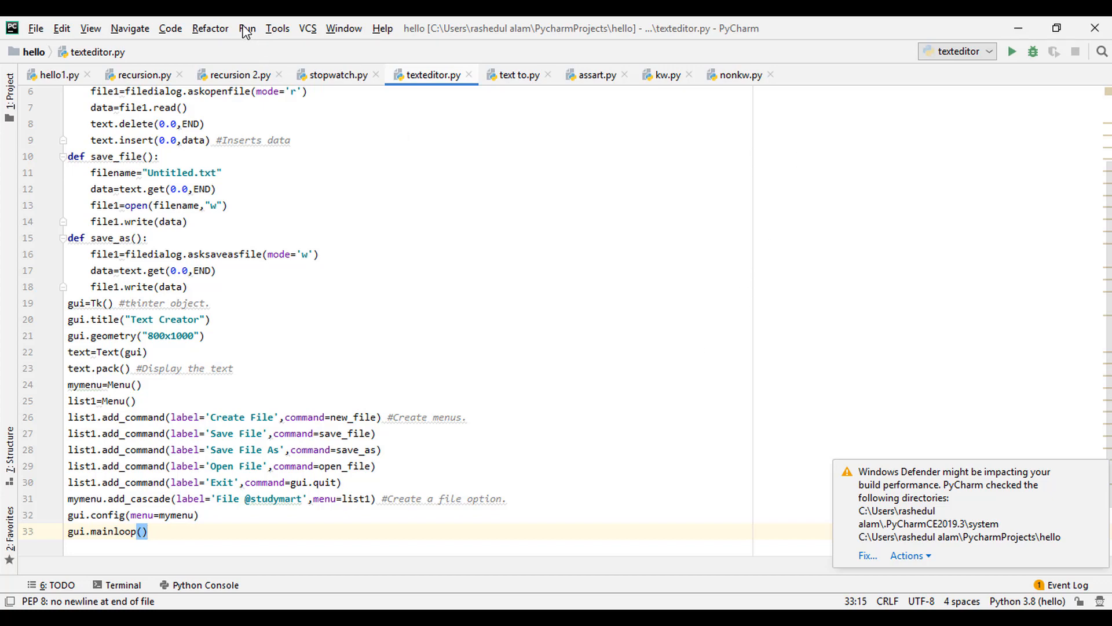
# Run texteditor.py from PyCharm to launch the blank Text Creator window.
pyautogui.click(1012, 51)
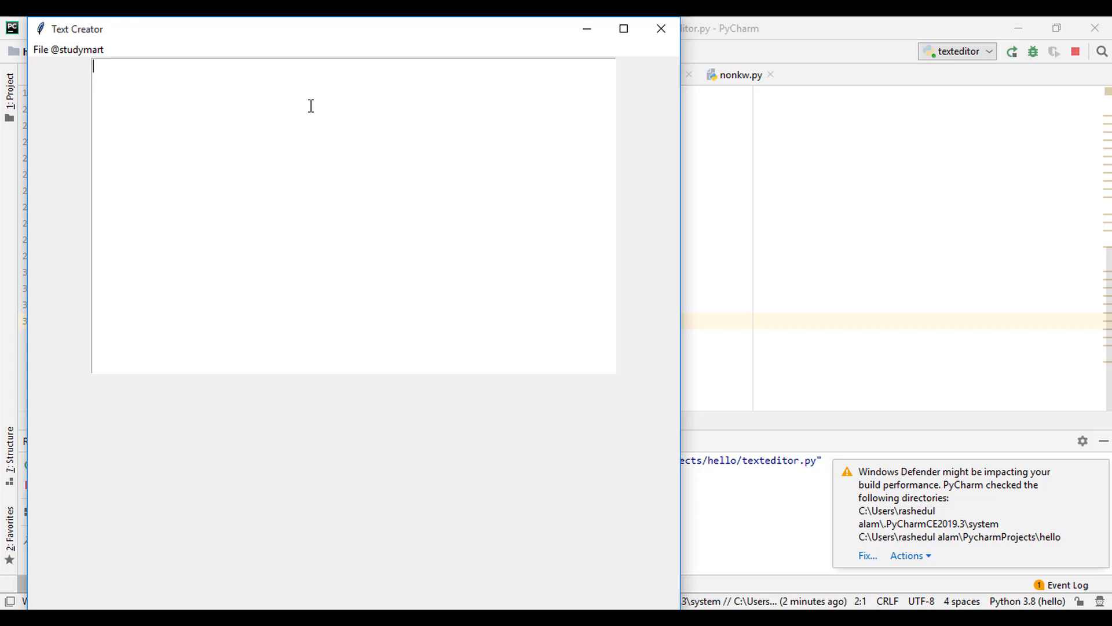
# Type 'welcome to study mart tutorial.' into the Text Creator page.
pyautogui.write('we')
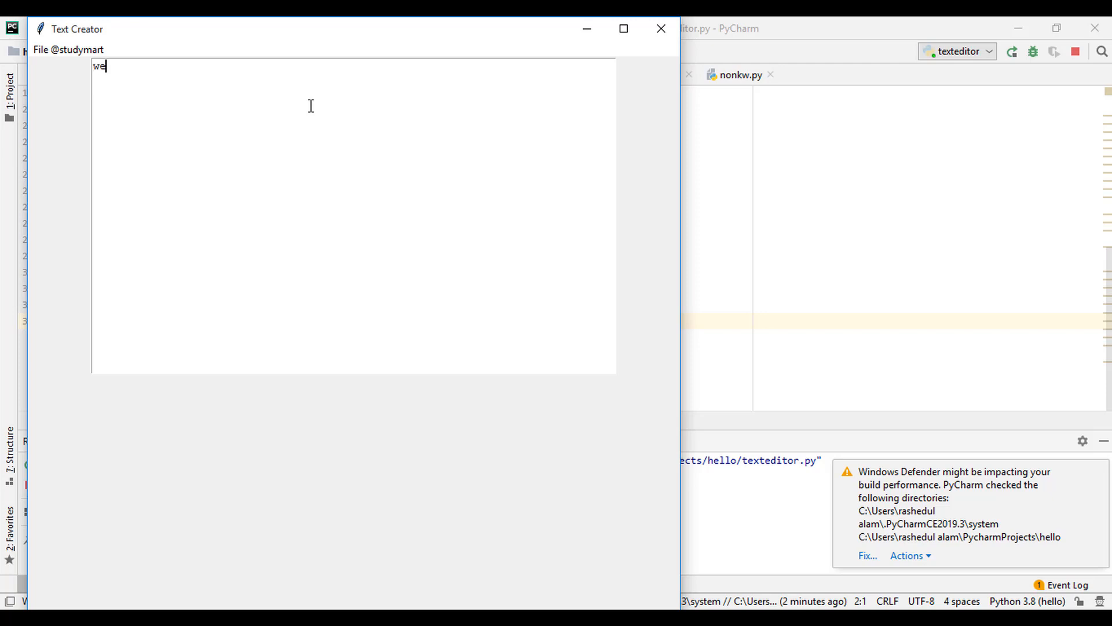
pyautogui.write('lcome')
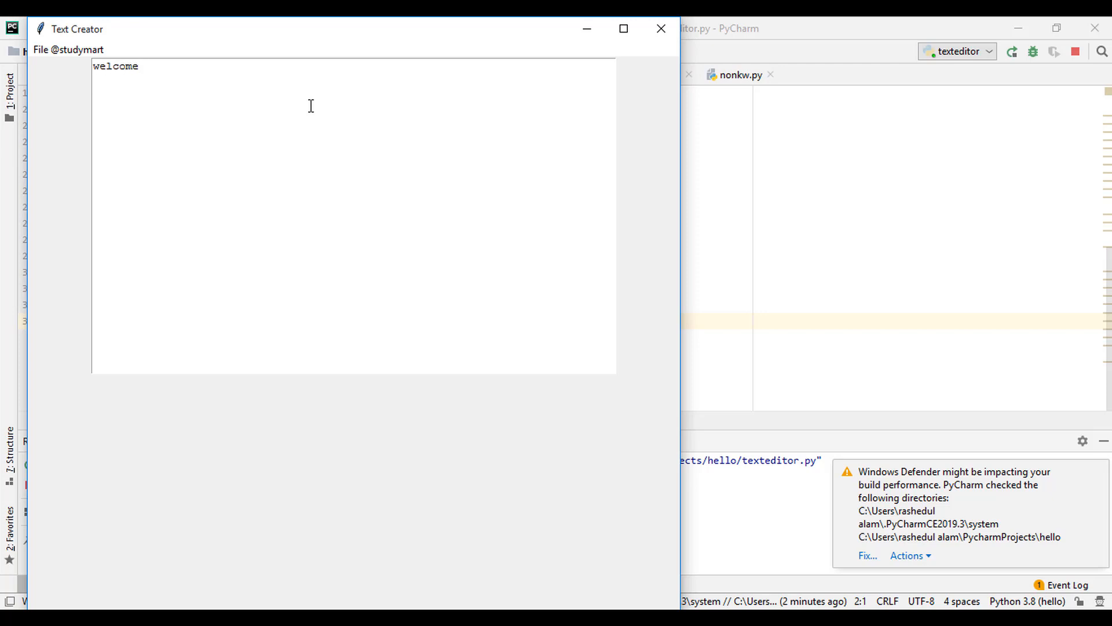
pyautogui.write('to study')
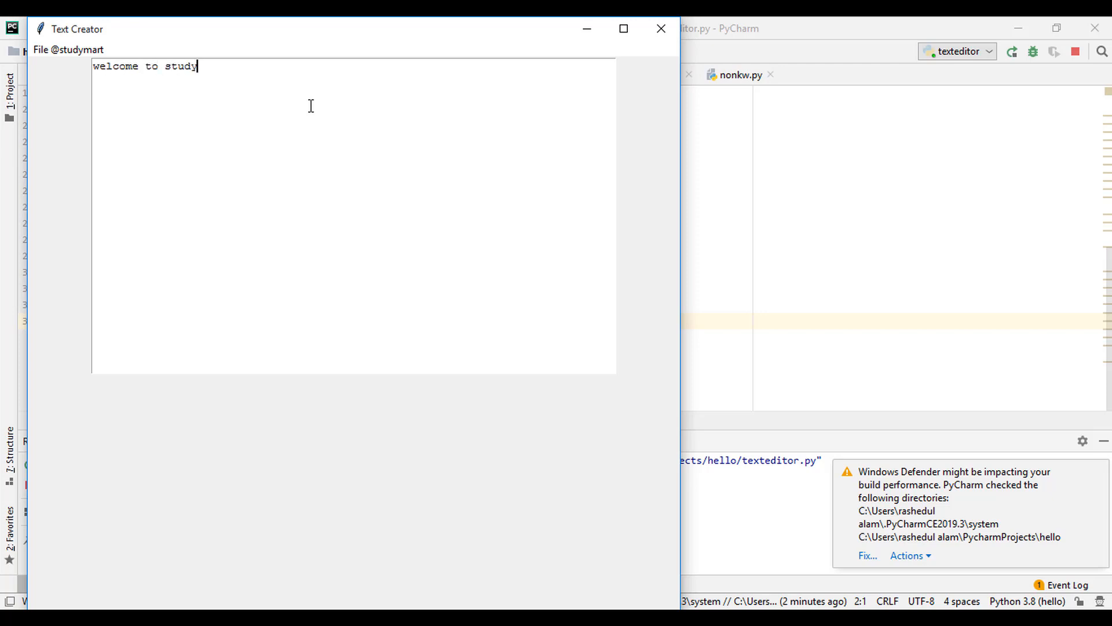
pyautogui.write('mart')
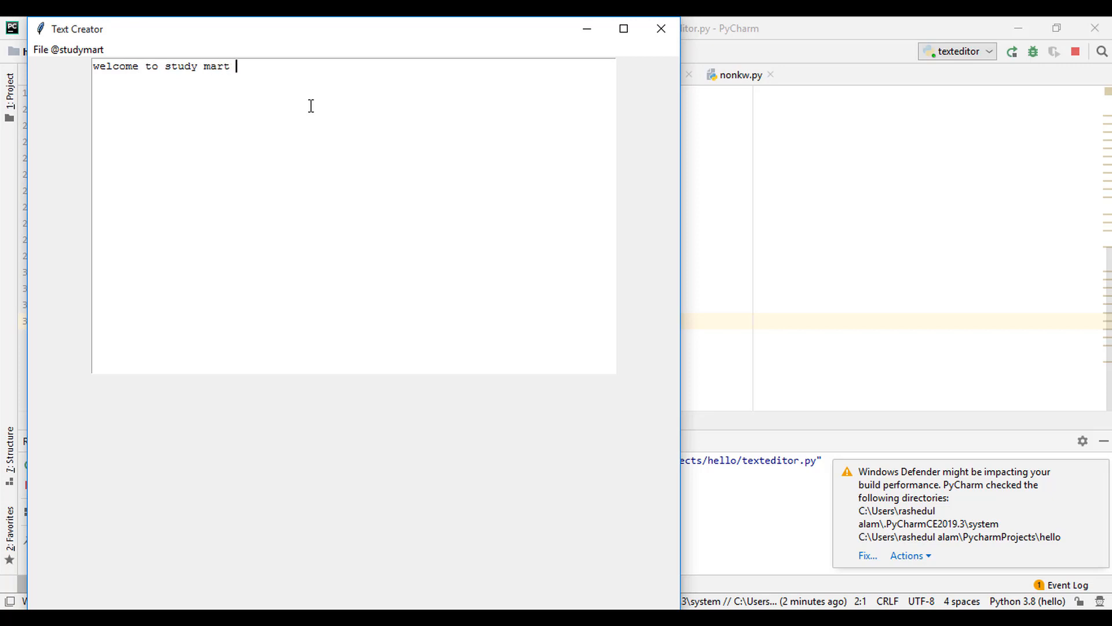
pyautogui.write('tutoria')
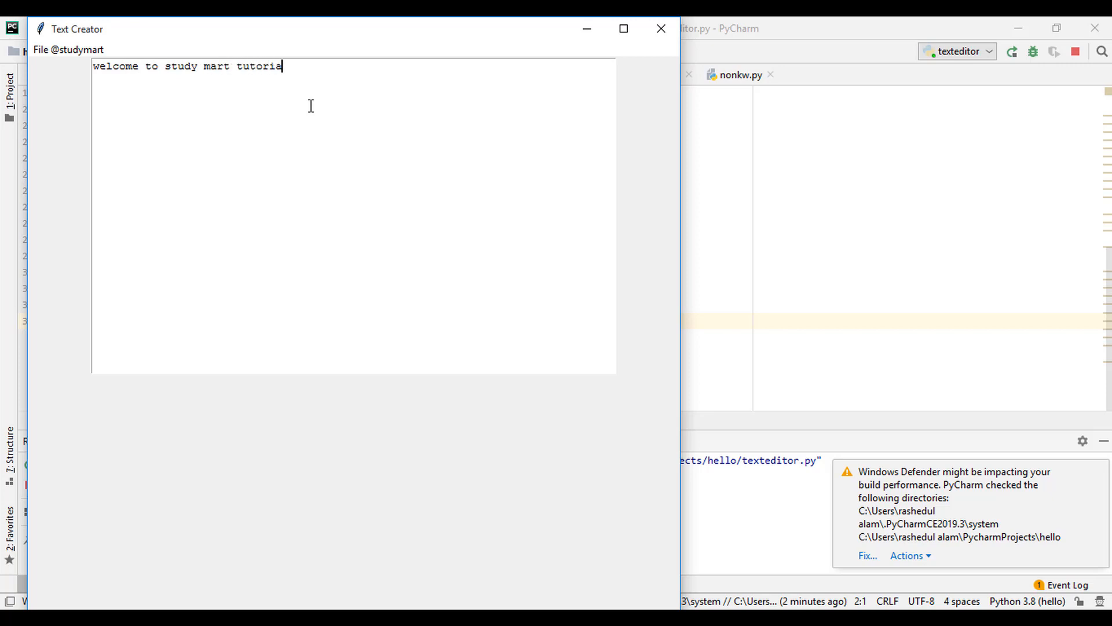
pyautogui.write('l.')
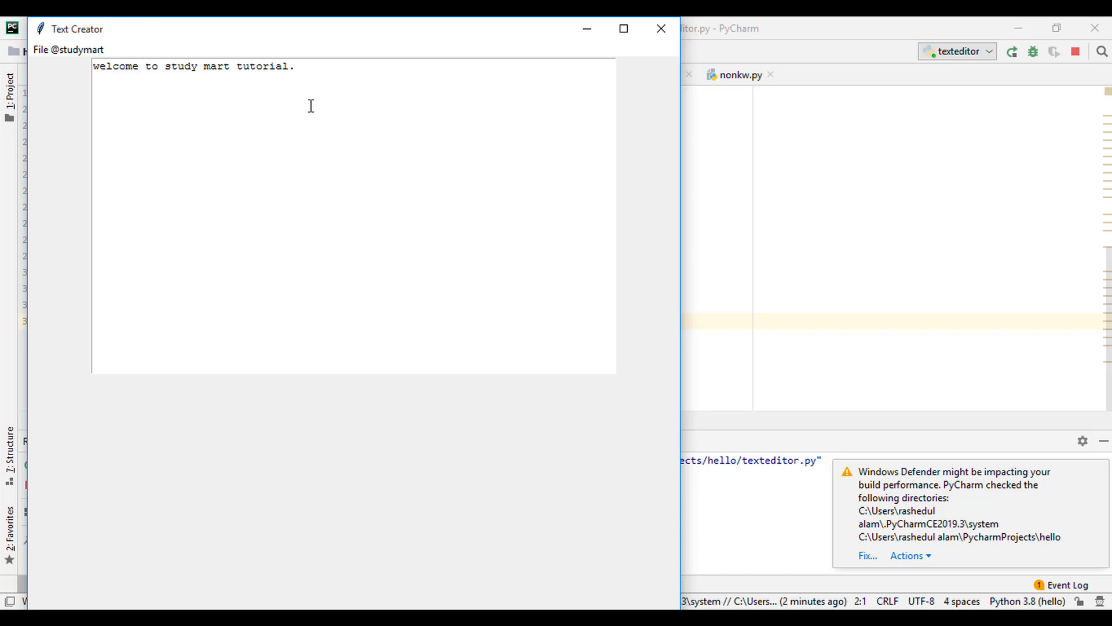
pyautogui.click(294, 66)
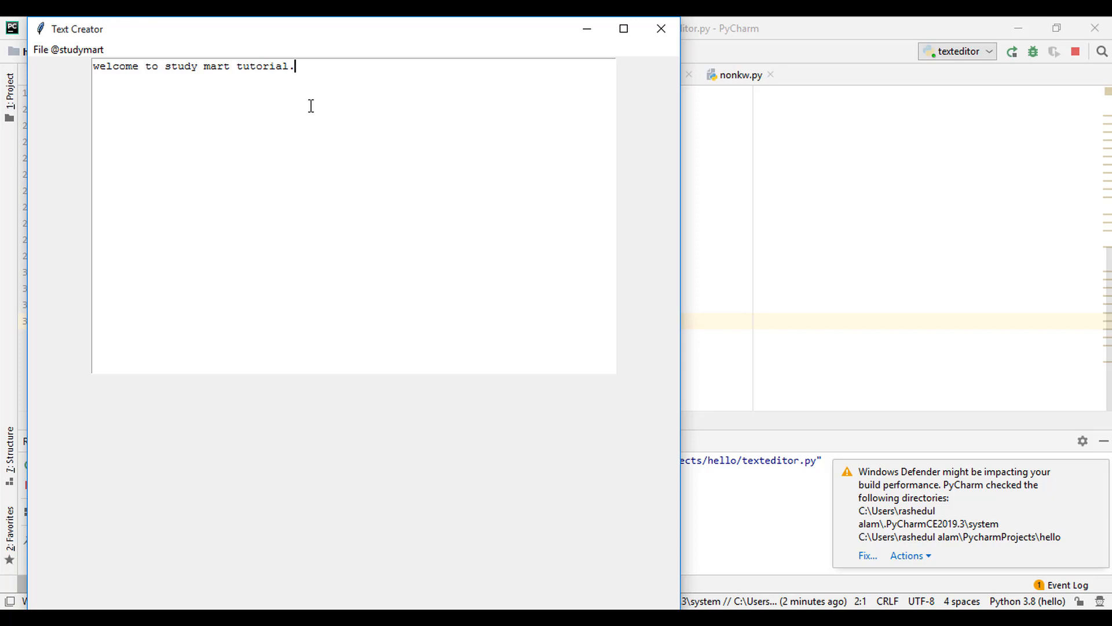
# Save the text to the Desktop as 'study mart1', declining to overwrite 'study mart'.
pyautogui.click(40, 50)
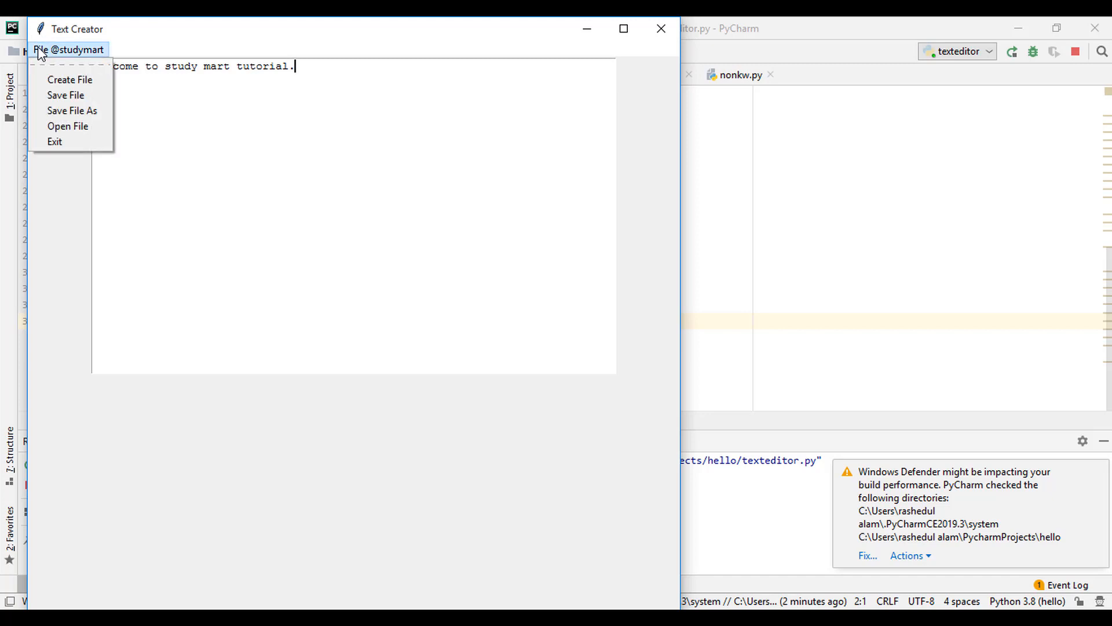
pyautogui.moveTo(66, 95)
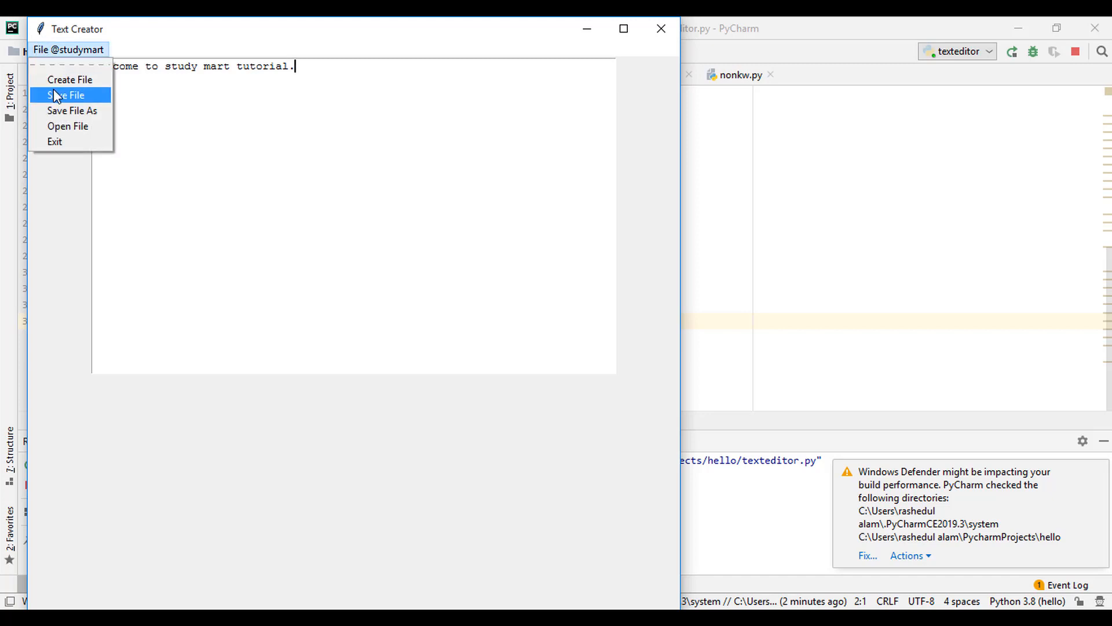
pyautogui.moveTo(72, 110)
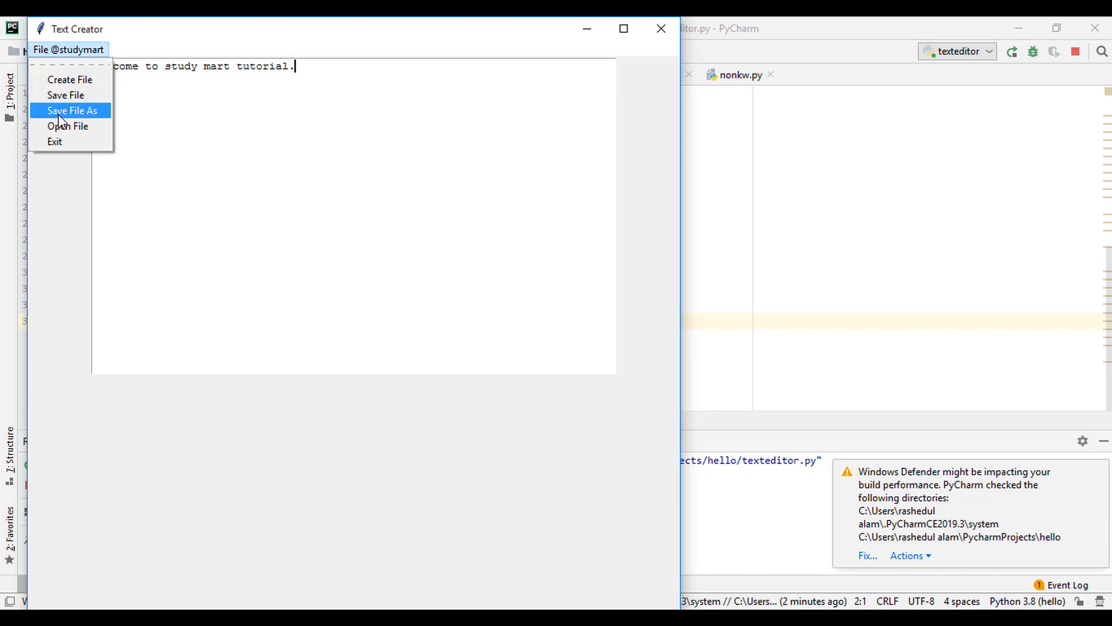
pyautogui.click(72, 111)
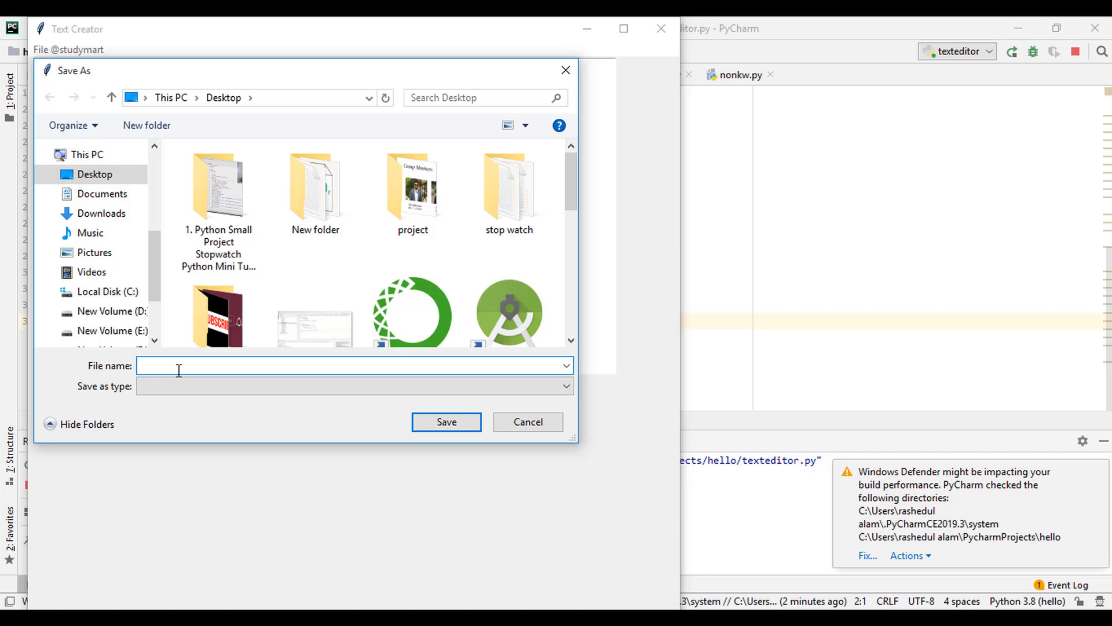
pyautogui.write('study mart')
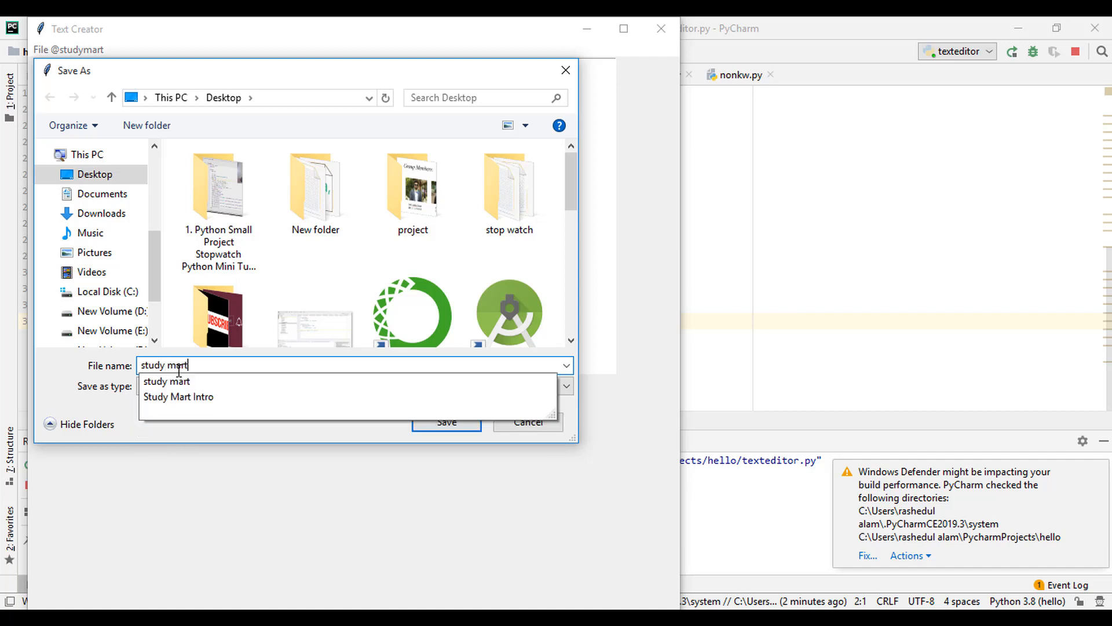
pyautogui.moveTo(178, 396)
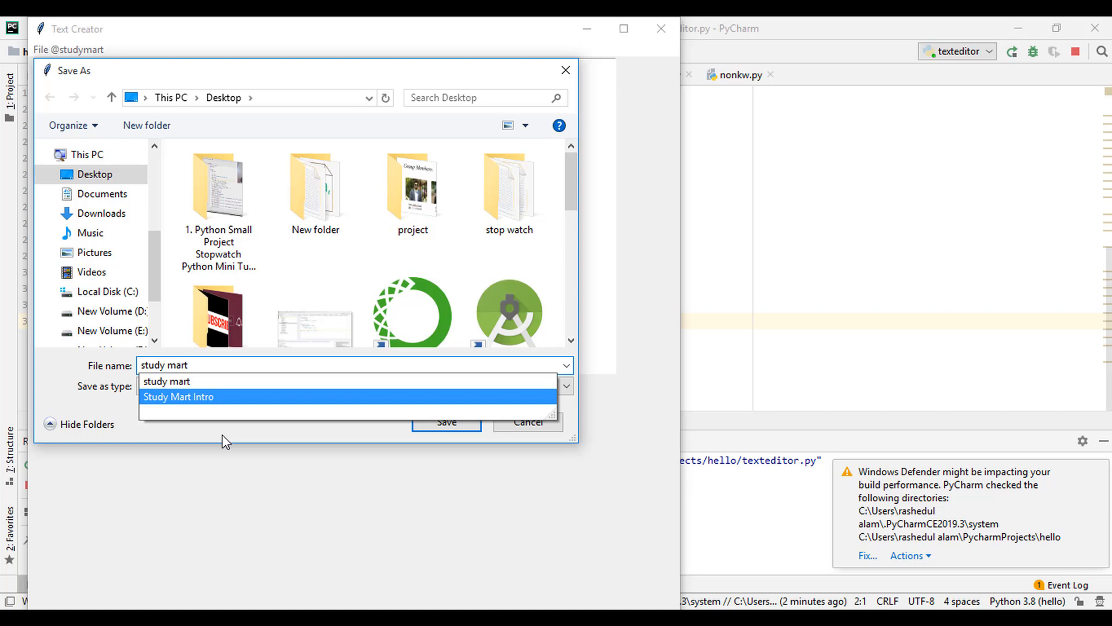
pyautogui.click(446, 421)
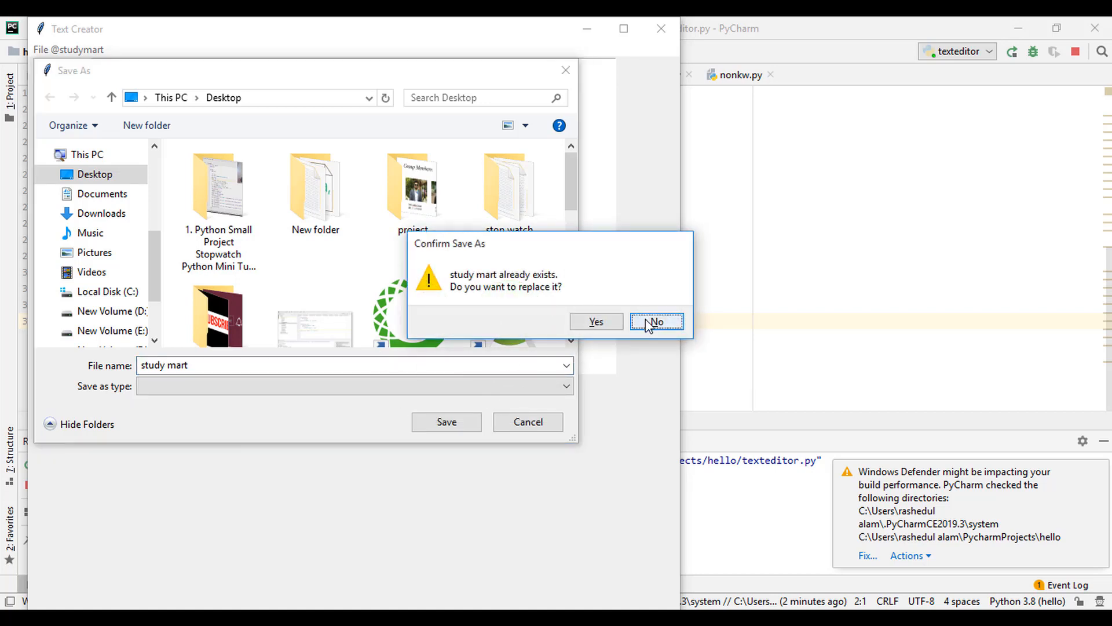
pyautogui.click(655, 321)
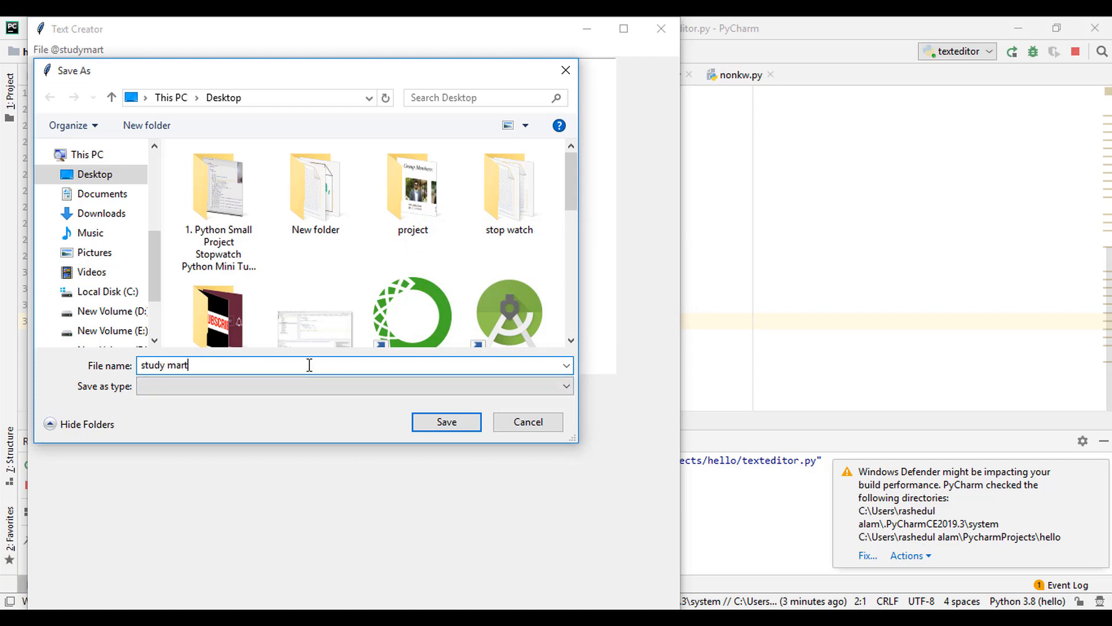
pyautogui.write('1')
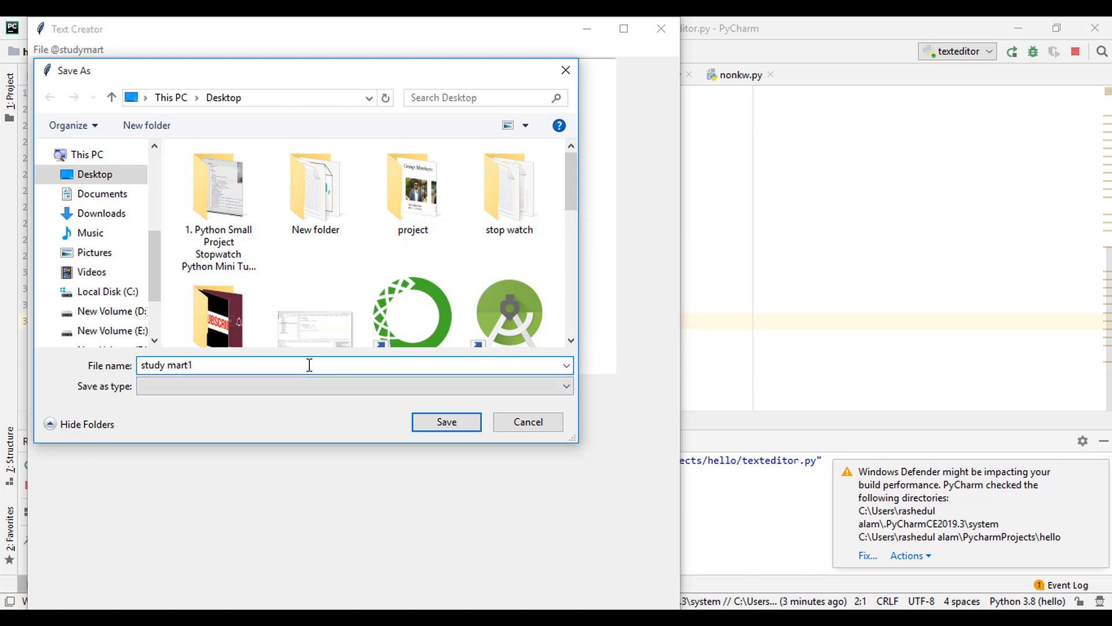
pyautogui.click(446, 421)
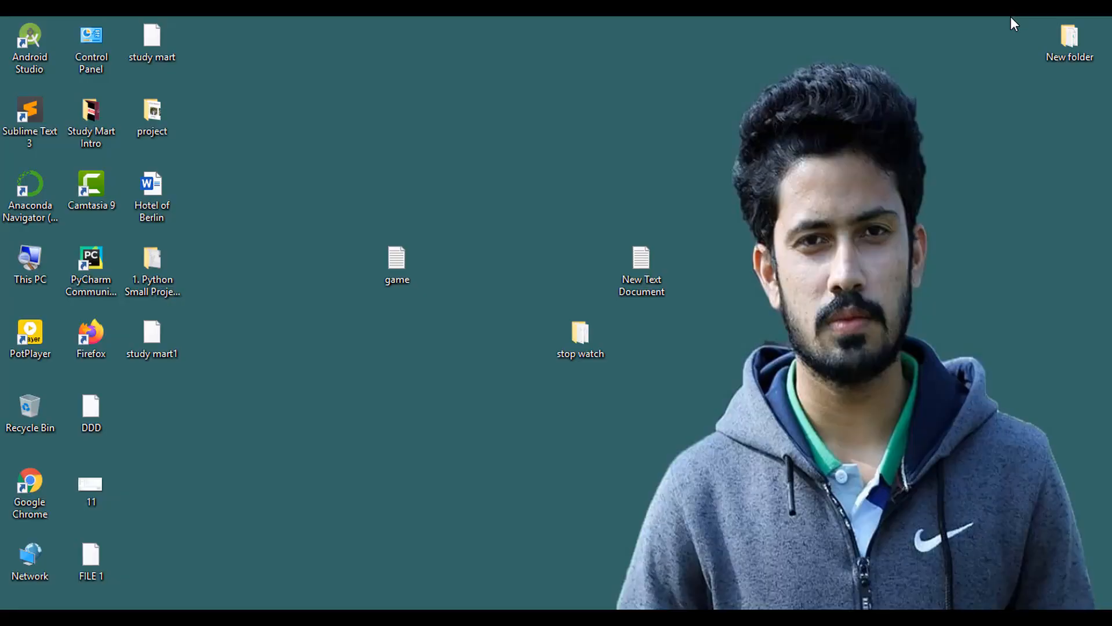
pyautogui.moveTo(216, 333)
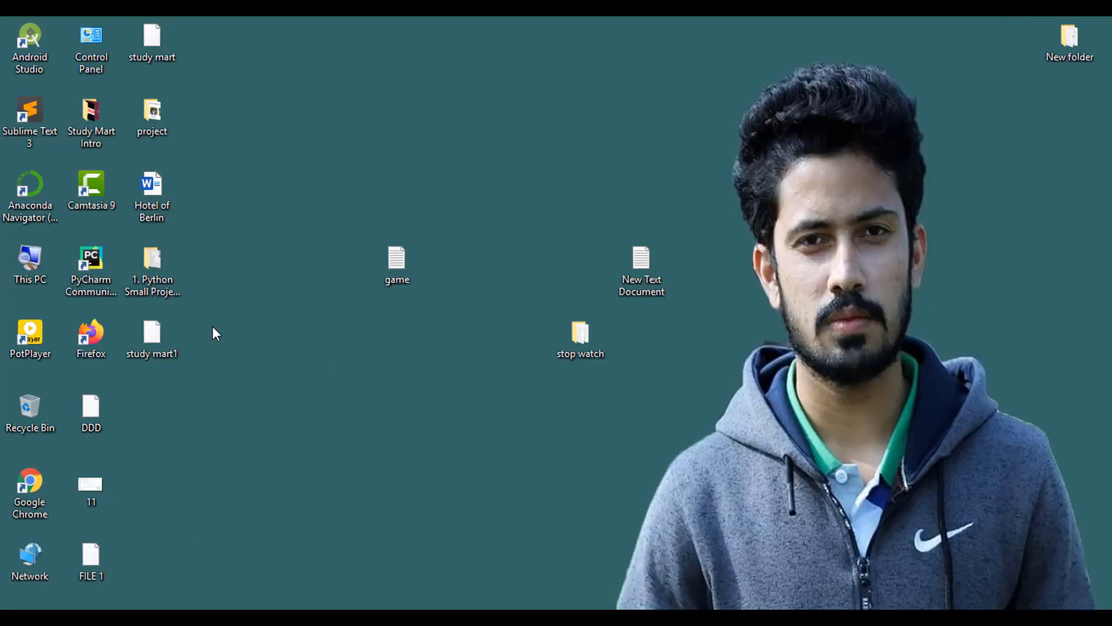
# Select the 'study mart1' icon on the Desktop and double-click to open it.
pyautogui.click(151, 333)
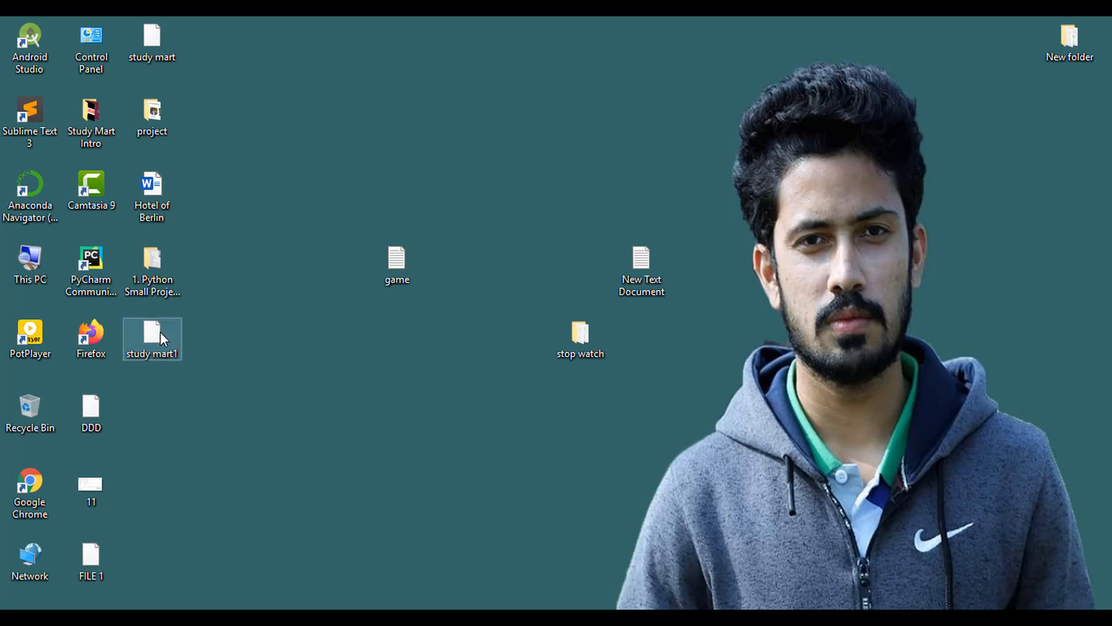
pyautogui.doubleClick(152, 339)
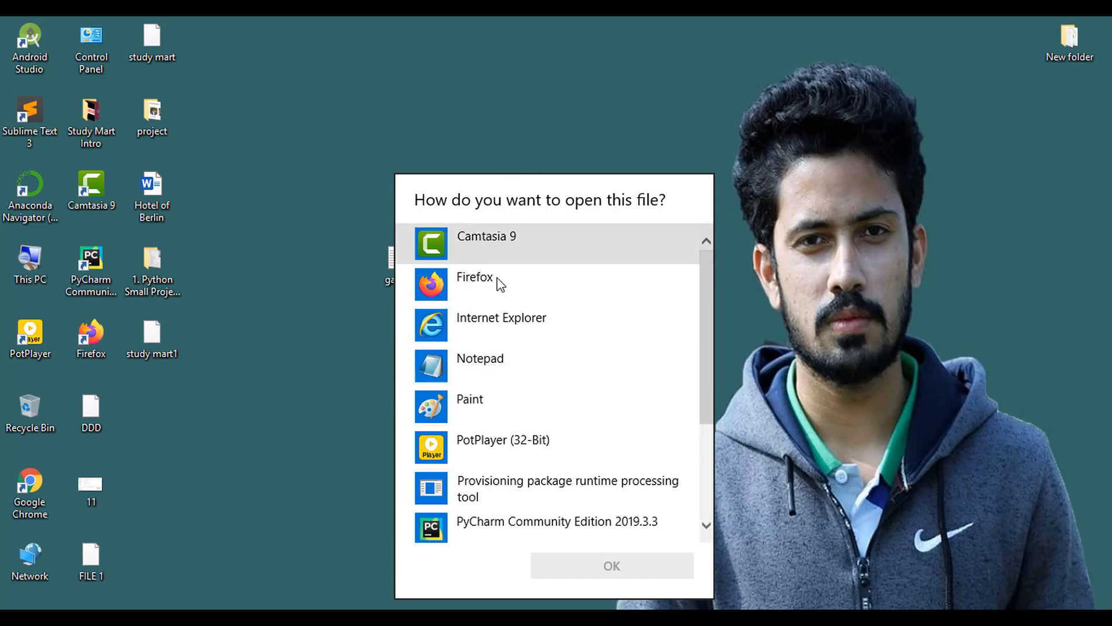
pyautogui.moveTo(480, 366)
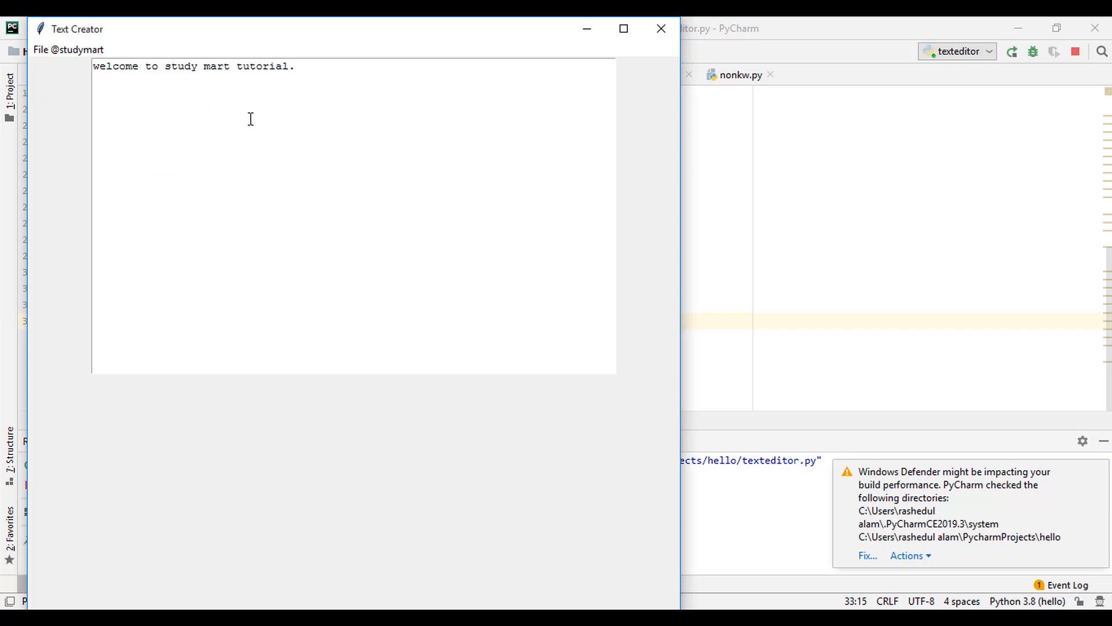
# Clear the editor with File > Create File, then choose File > Open File.
pyautogui.click(69, 50)
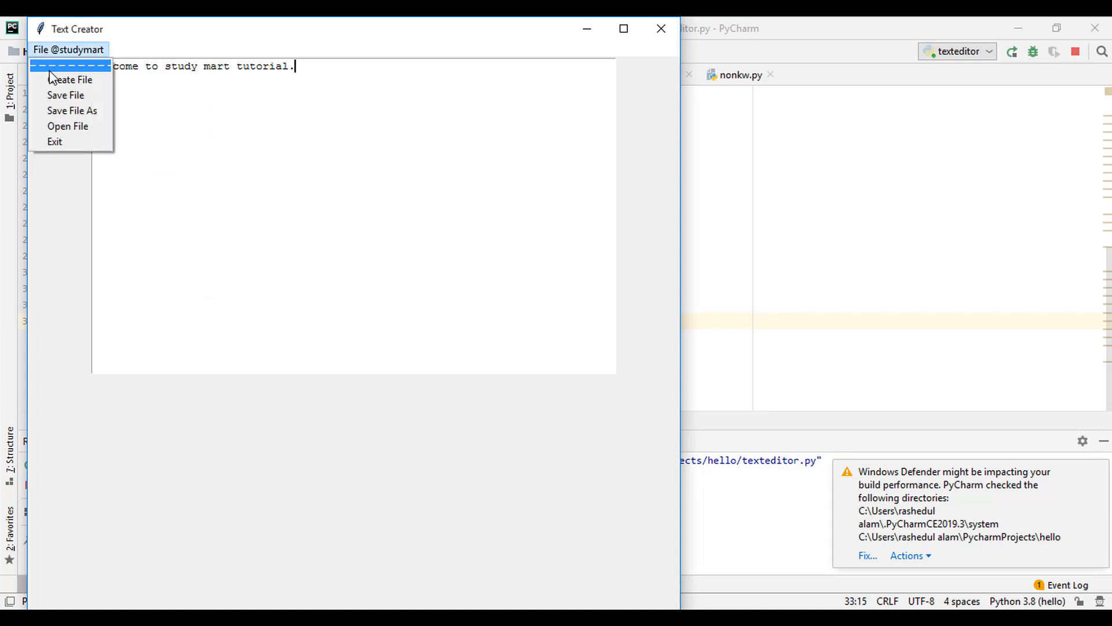
pyautogui.moveTo(69, 79)
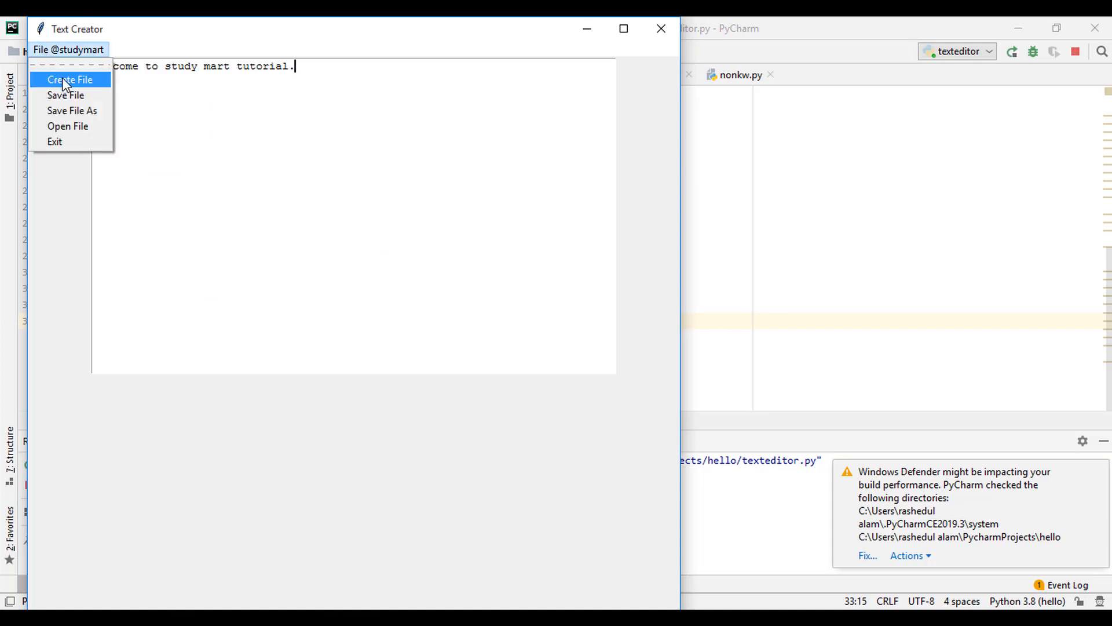
pyautogui.click(70, 79)
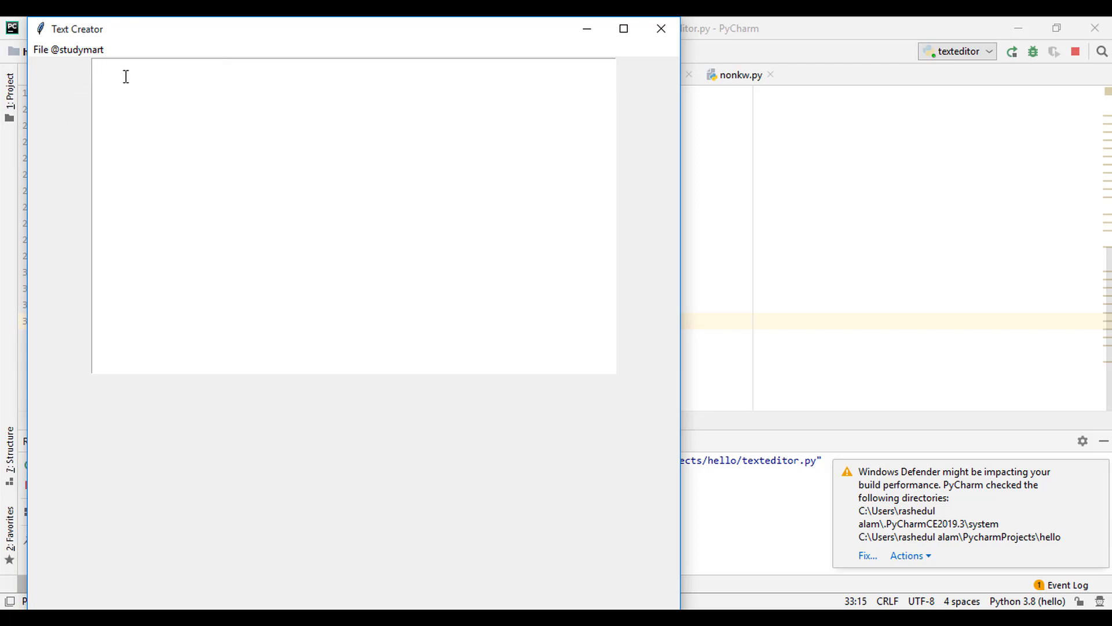
pyautogui.click(41, 50)
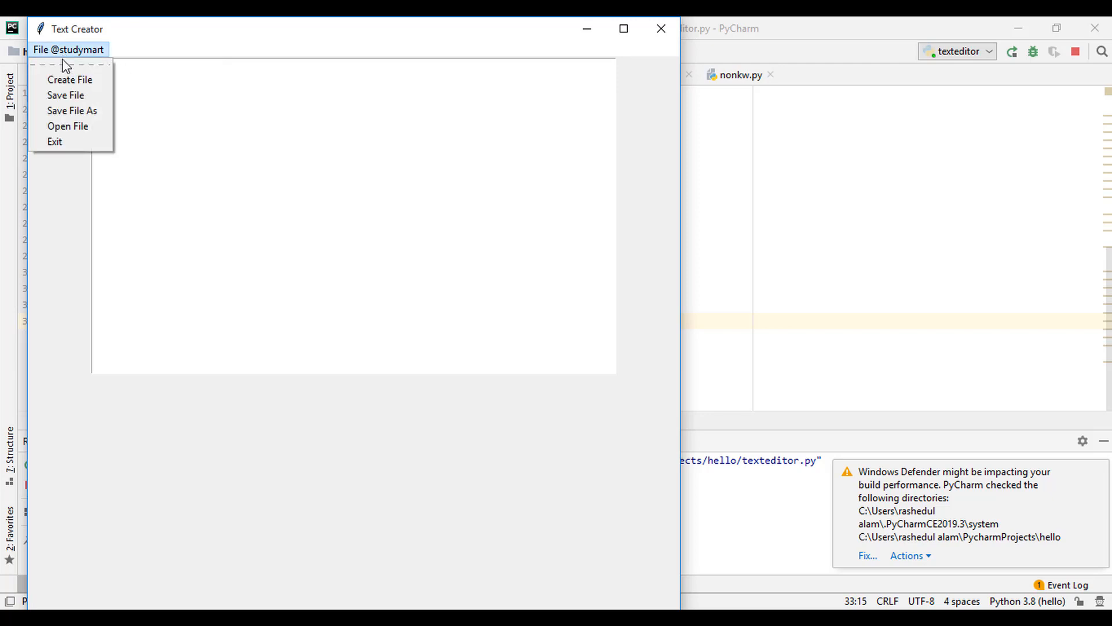
pyautogui.moveTo(65, 95)
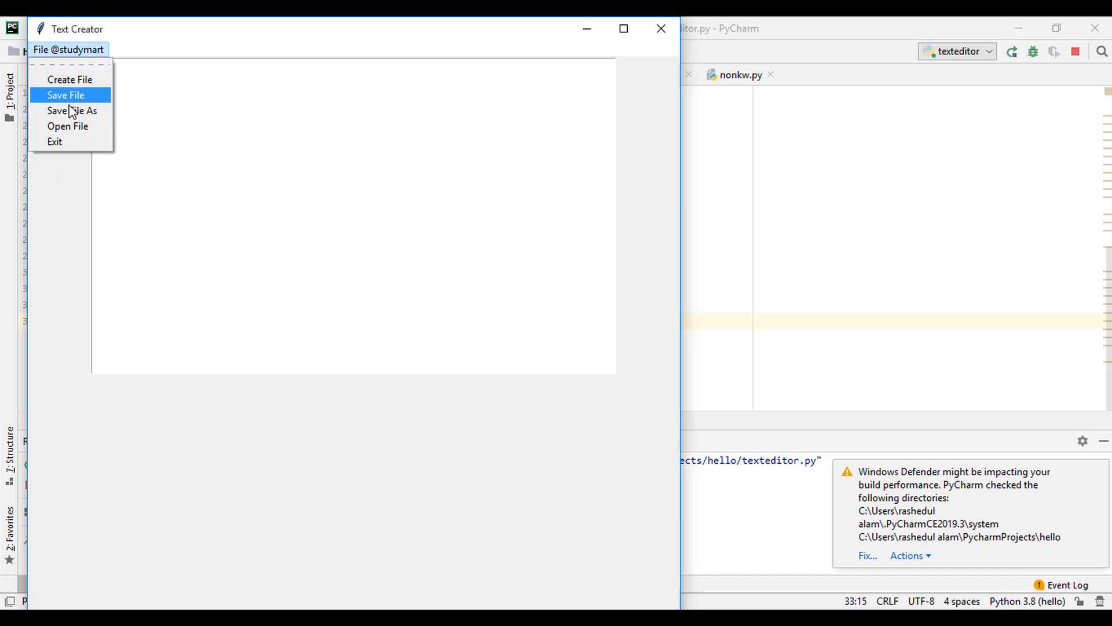
pyautogui.click(67, 126)
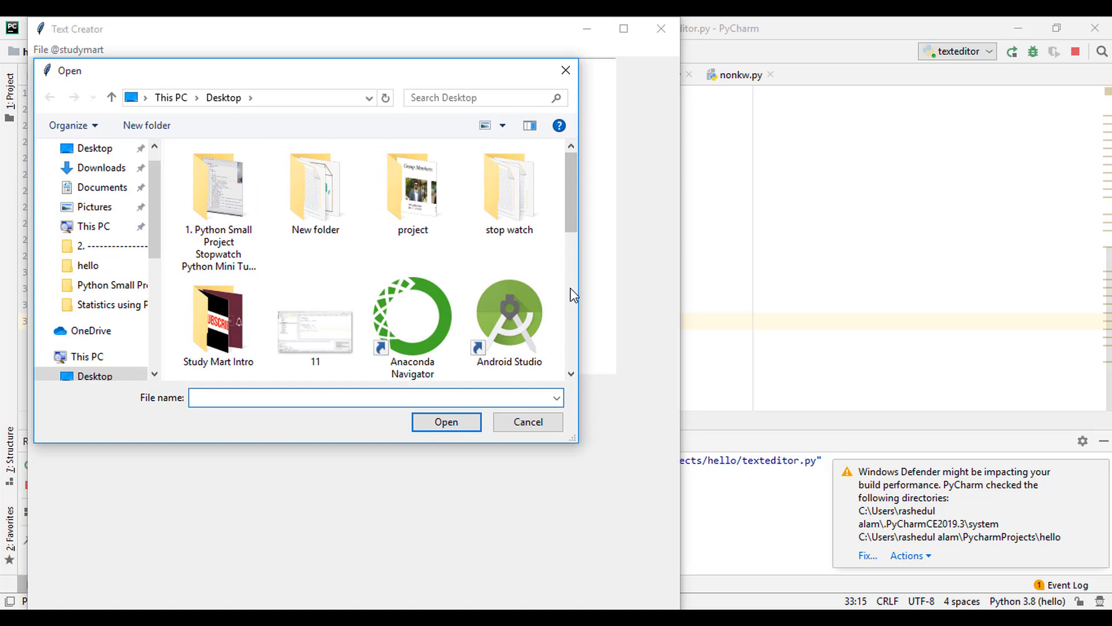
# Open 'study mart1' and place the cursor after the reloaded sentence.
pyautogui.scroll(-3)
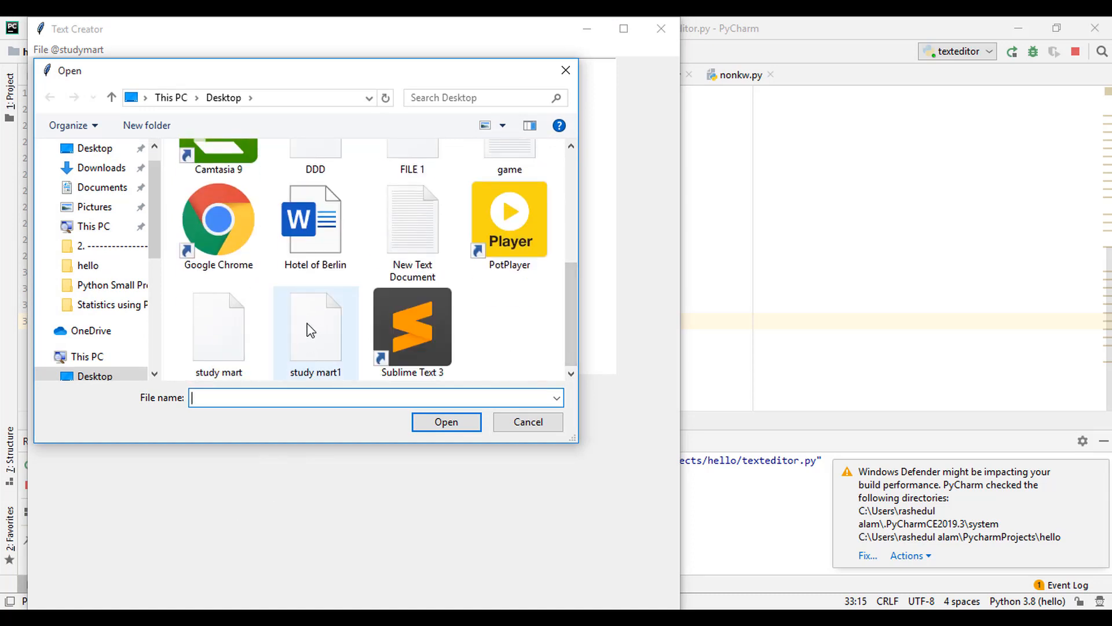
pyautogui.click(316, 326)
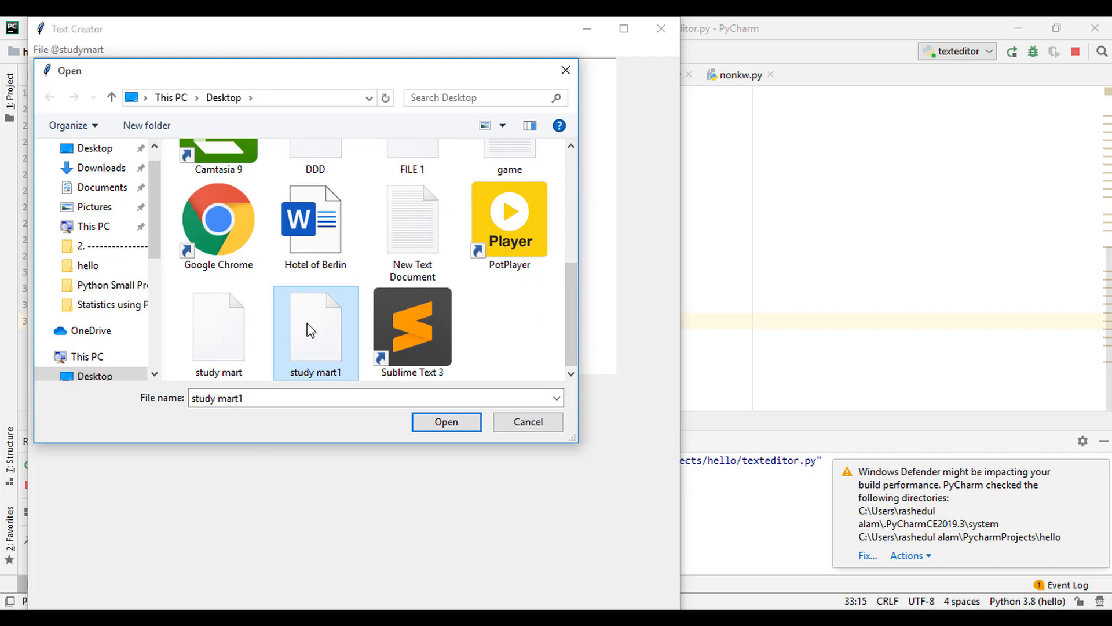
pyautogui.click(446, 421)
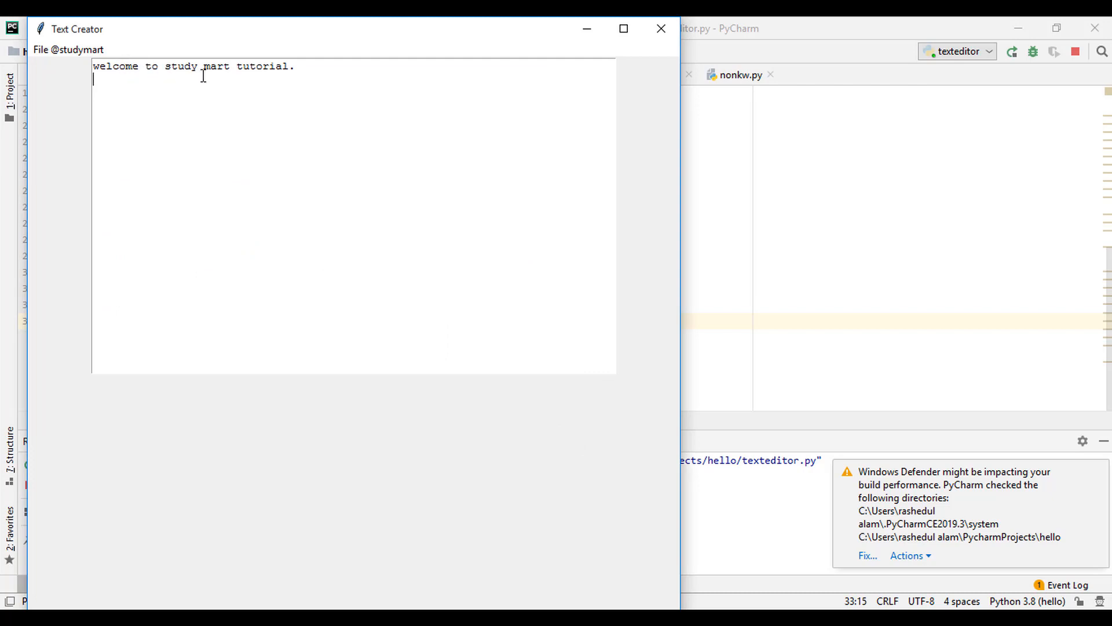
pyautogui.click(296, 66)
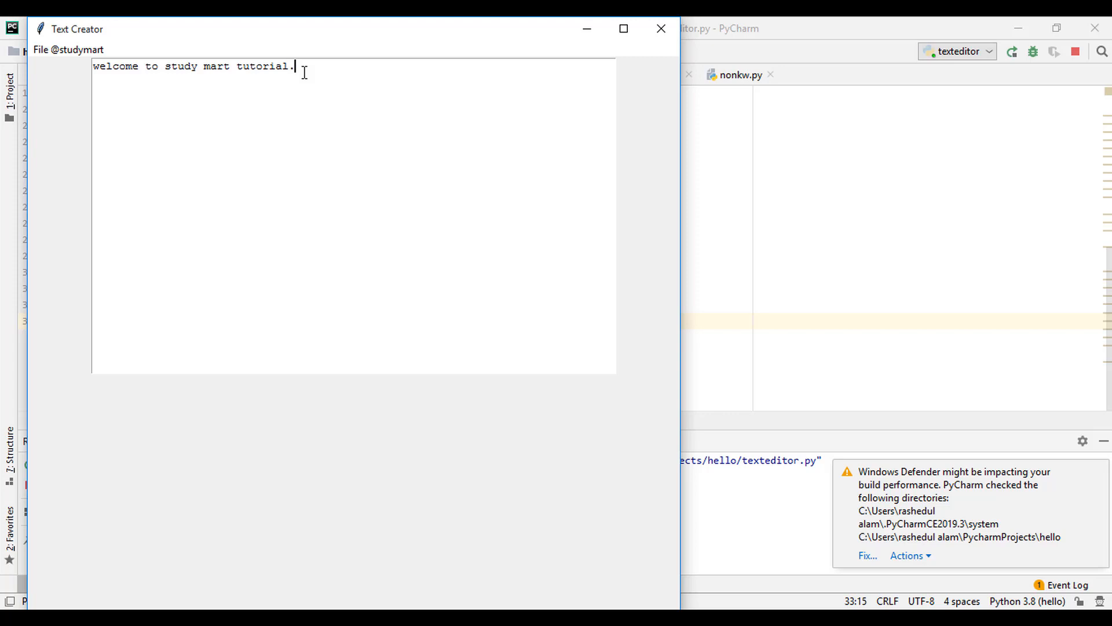
pyautogui.moveTo(619, 29)
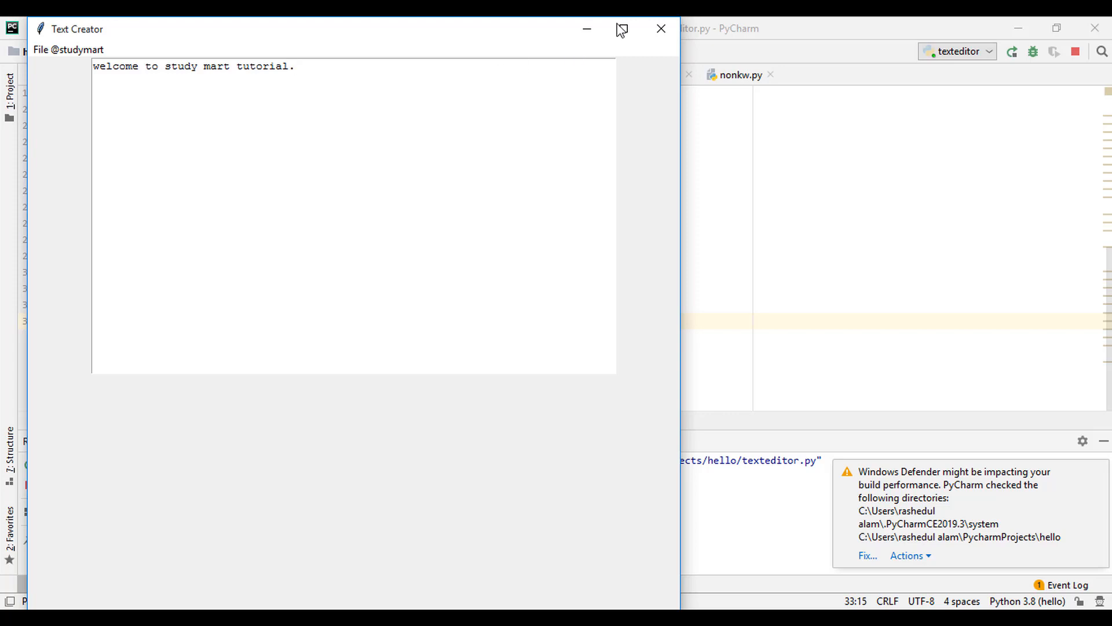